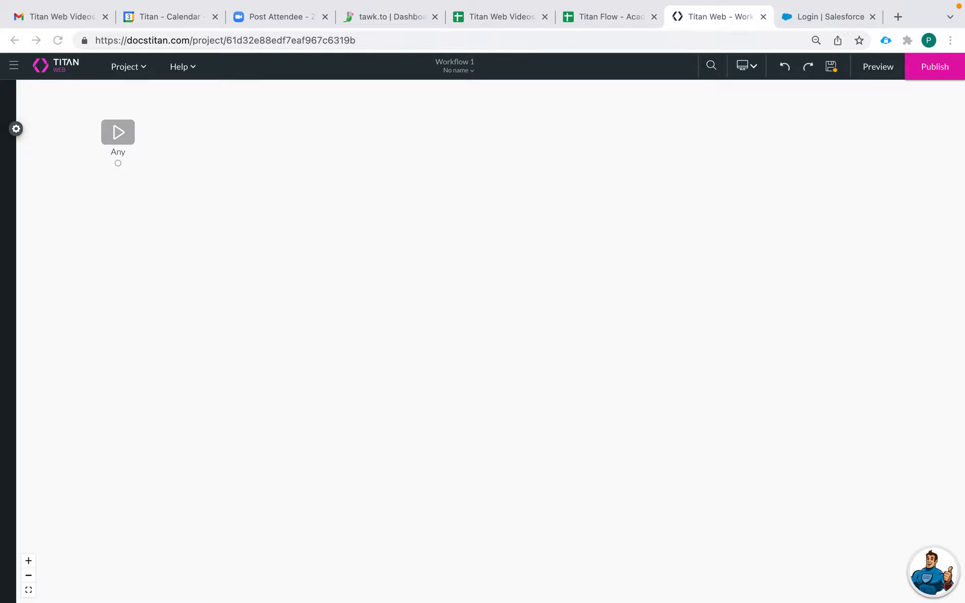
pyautogui.moveTo(128, 153)
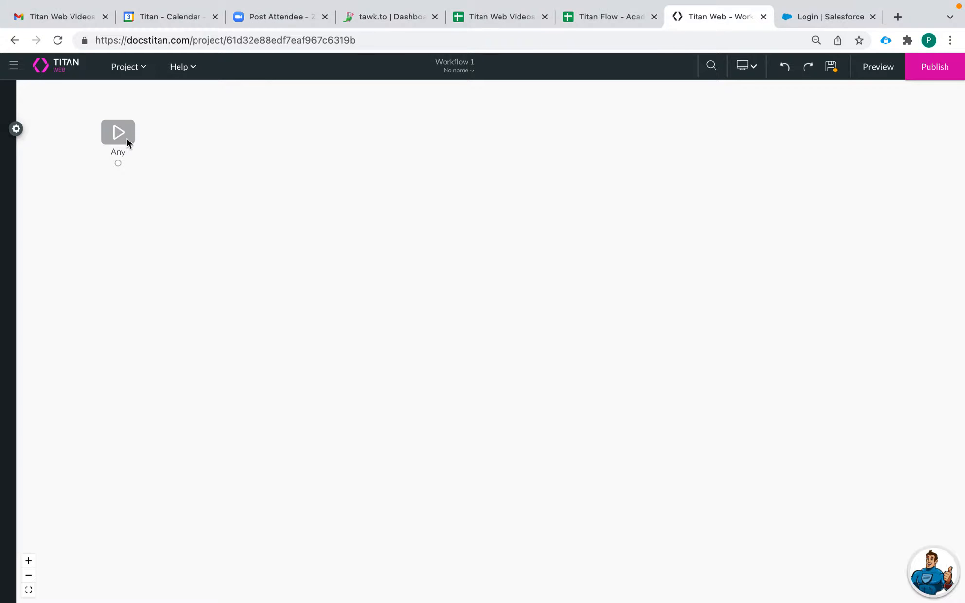
# Step: Give the workflow's starting node the tag 'Start Flow' via Edit Tag
pyautogui.rightClick(117, 131)
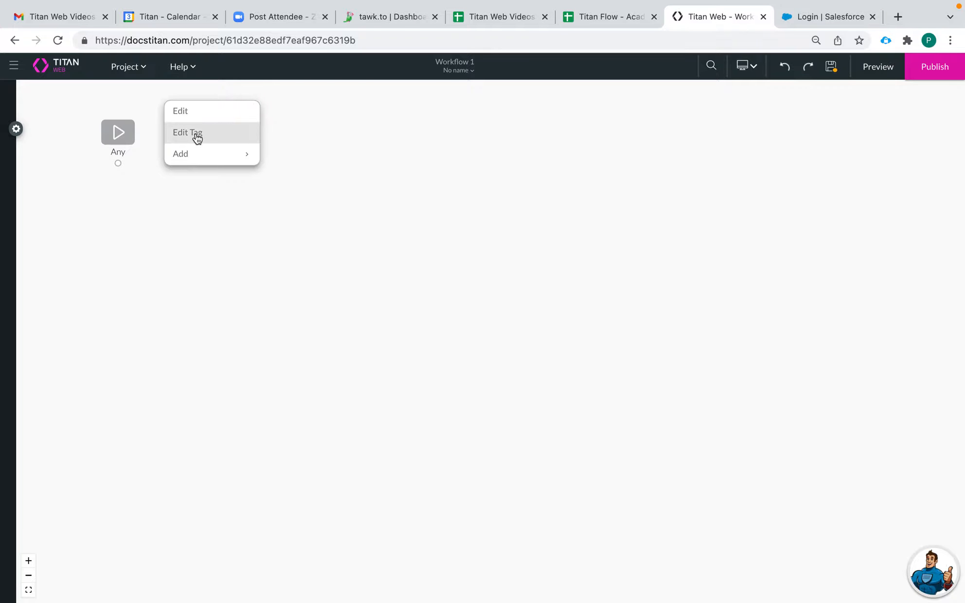
pyautogui.click(187, 133)
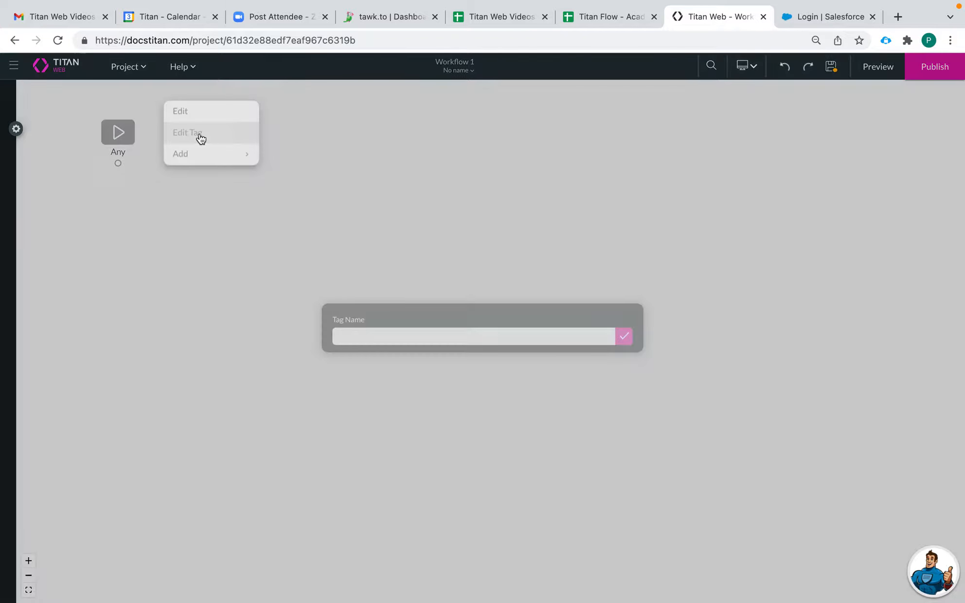
pyautogui.write('Start Flow')
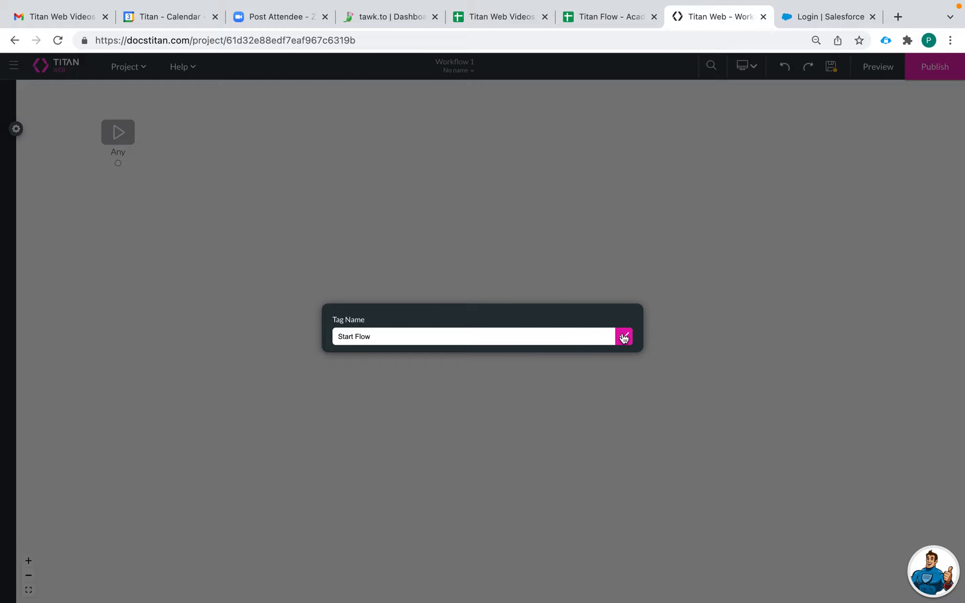
pyautogui.click(624, 337)
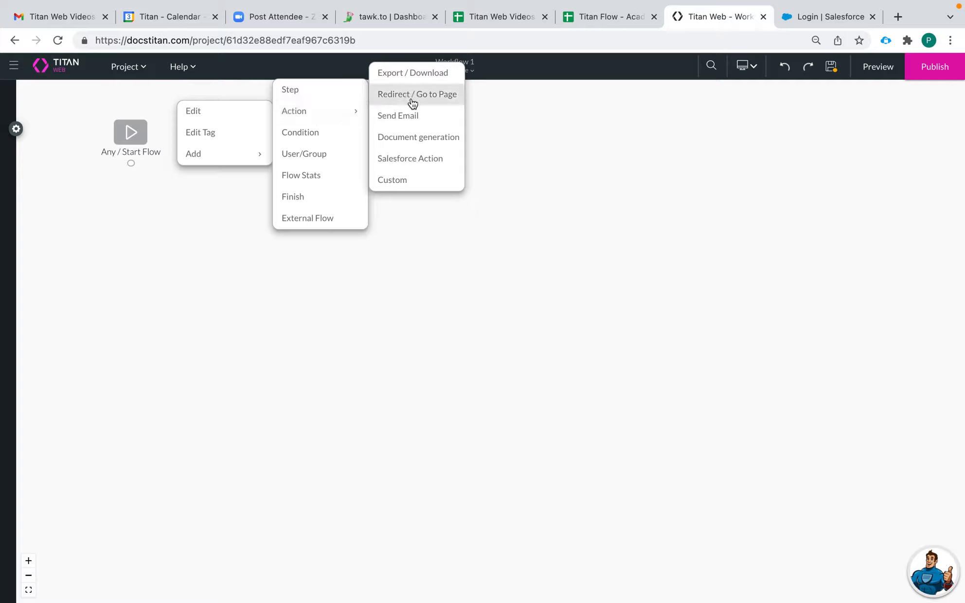
# Step: Insert a Salesforce Action that creates an Account record, linked after Start Flow
pyautogui.click(409, 158)
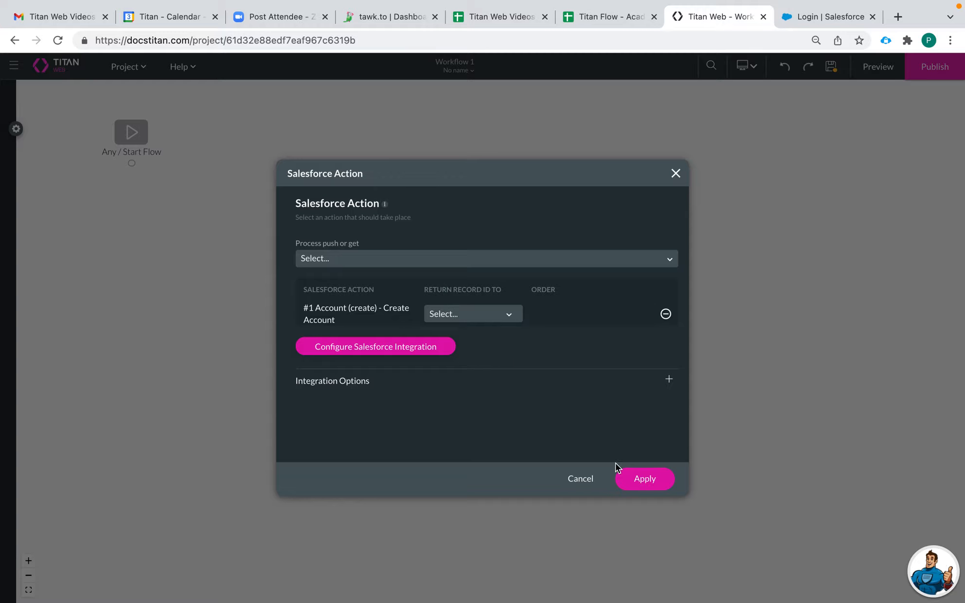
pyautogui.click(644, 479)
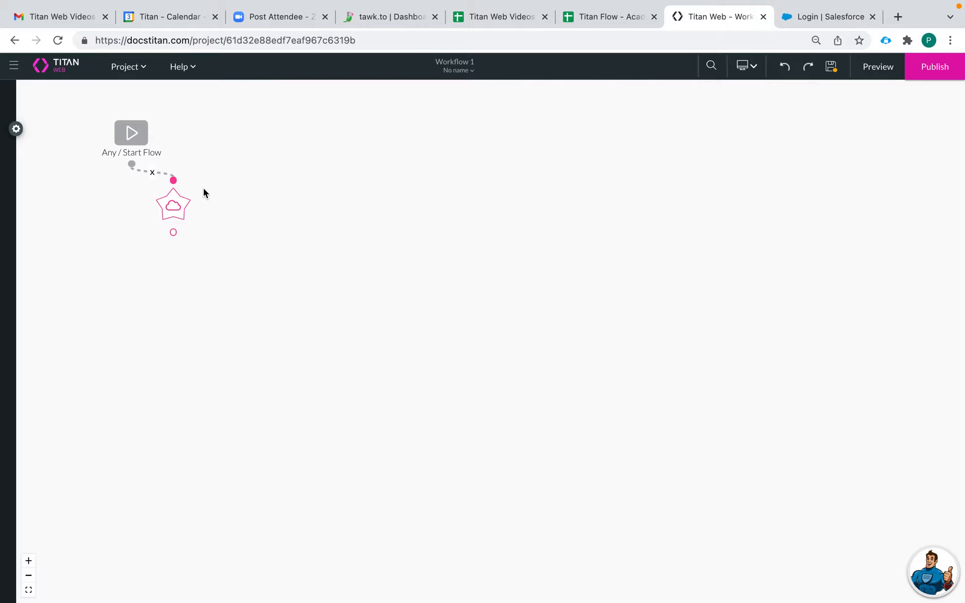
# Step: Give the new Salesforce action node the tag 'Create Account'
pyautogui.rightClick(173, 205)
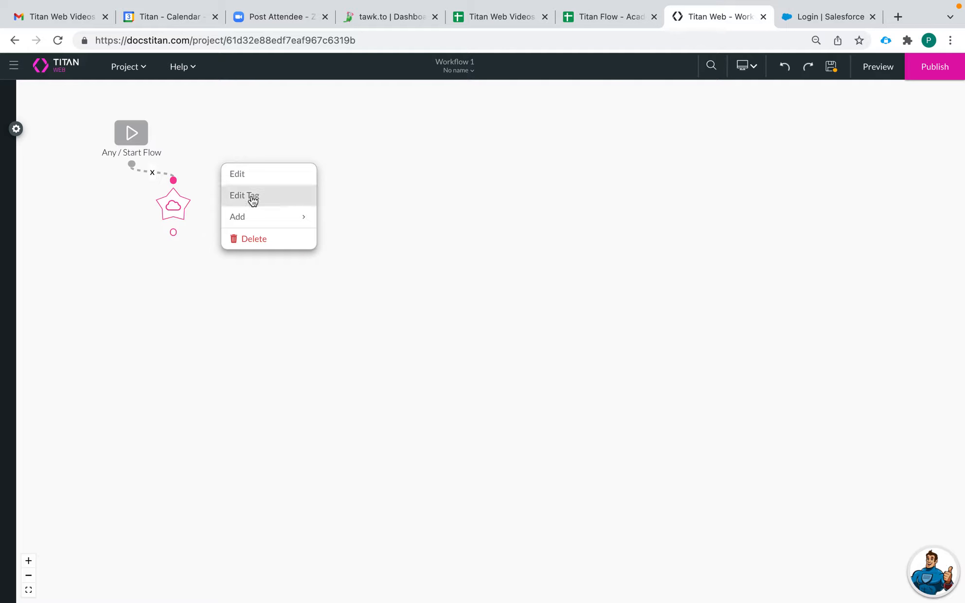
pyautogui.click(244, 195)
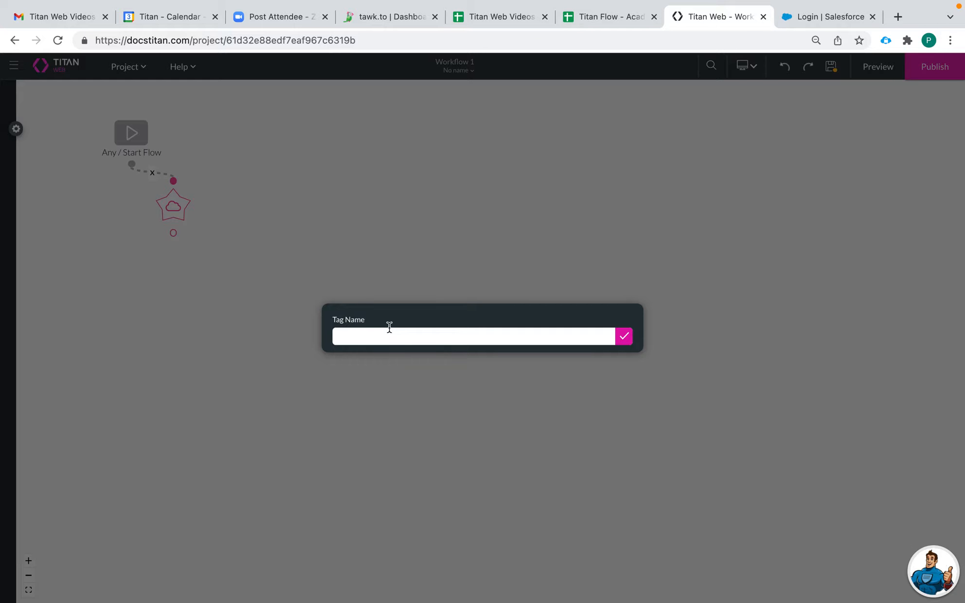
pyautogui.write('Create Account')
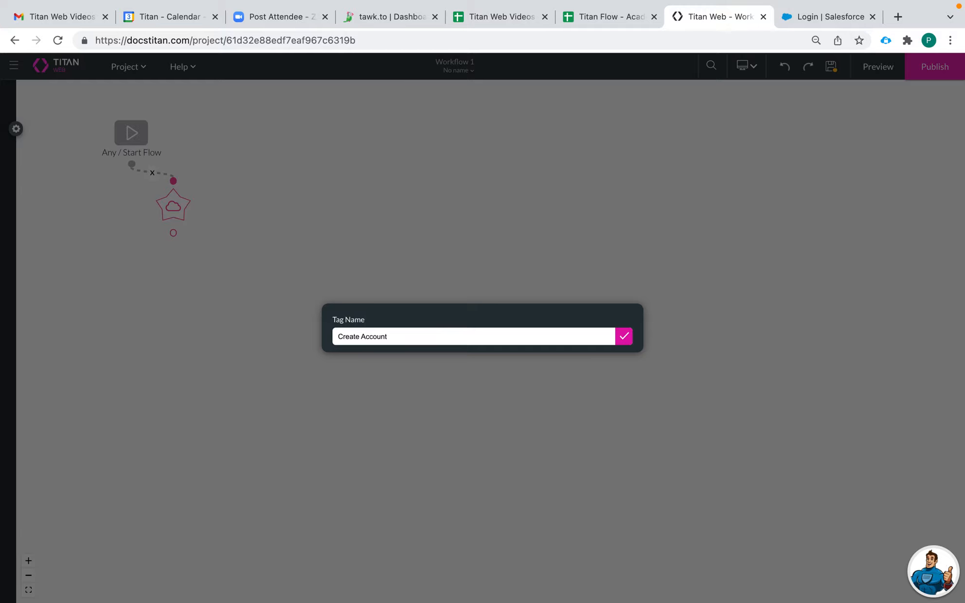
pyautogui.click(624, 336)
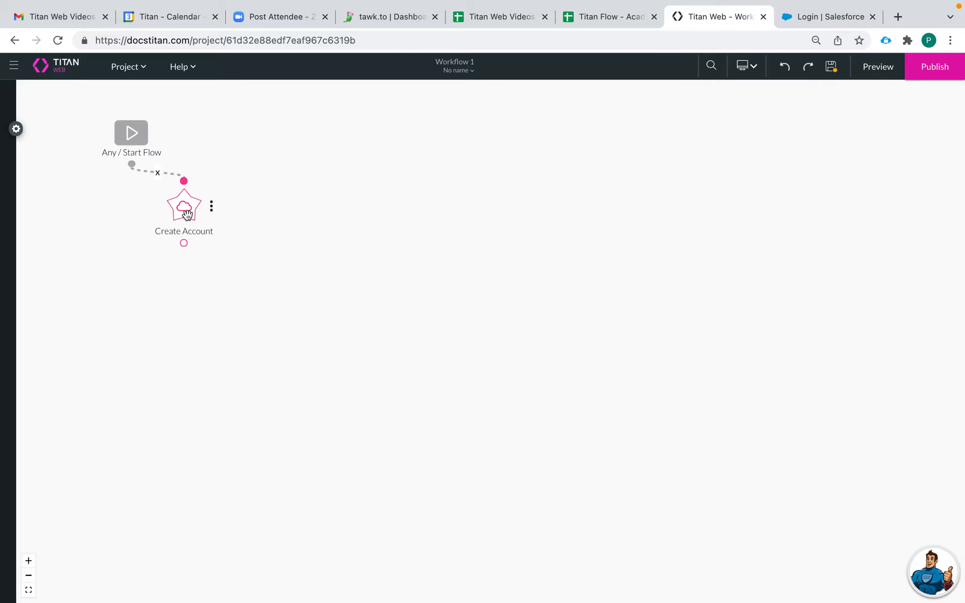
# Step: Start a Send Email action after Create Account, reaching Configure Project Email Settings with an empty list
pyautogui.click(211, 206)
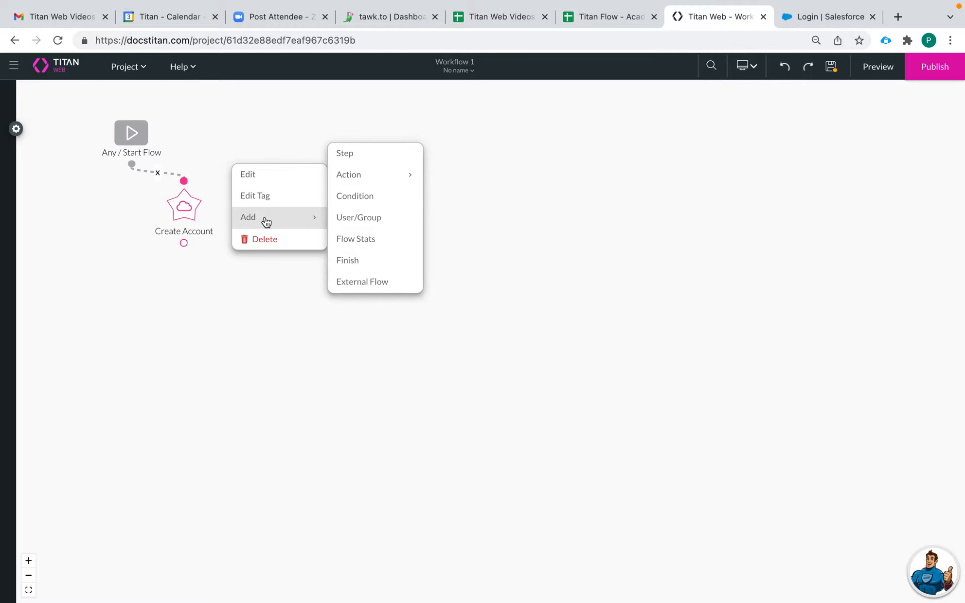
pyautogui.moveTo(348, 174)
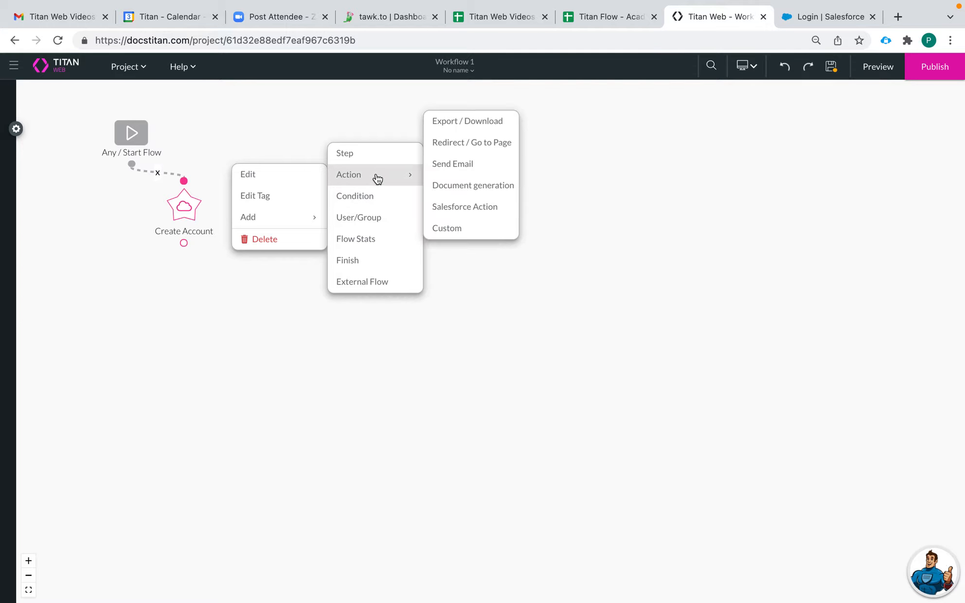
pyautogui.moveTo(452, 164)
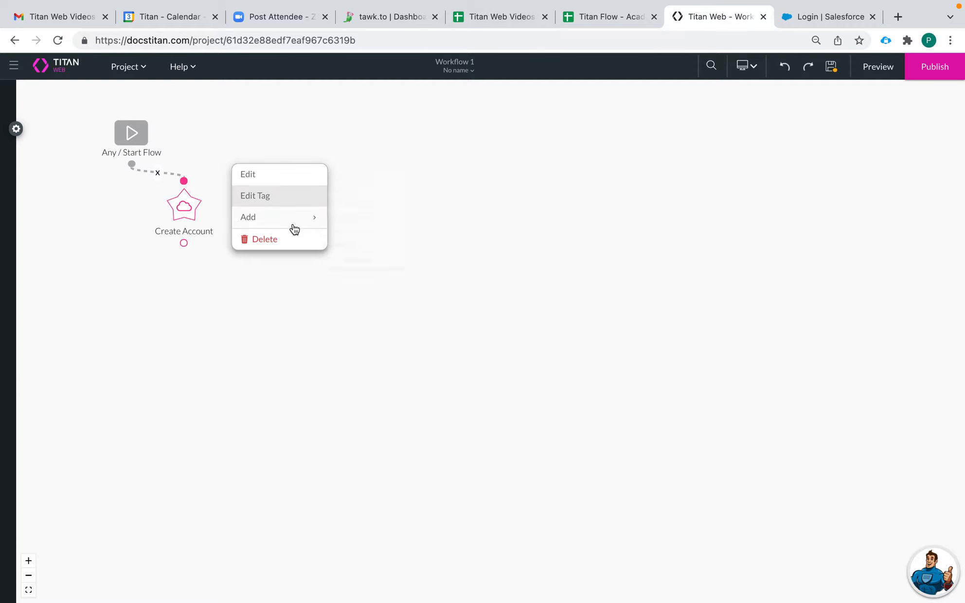
pyautogui.click(248, 217)
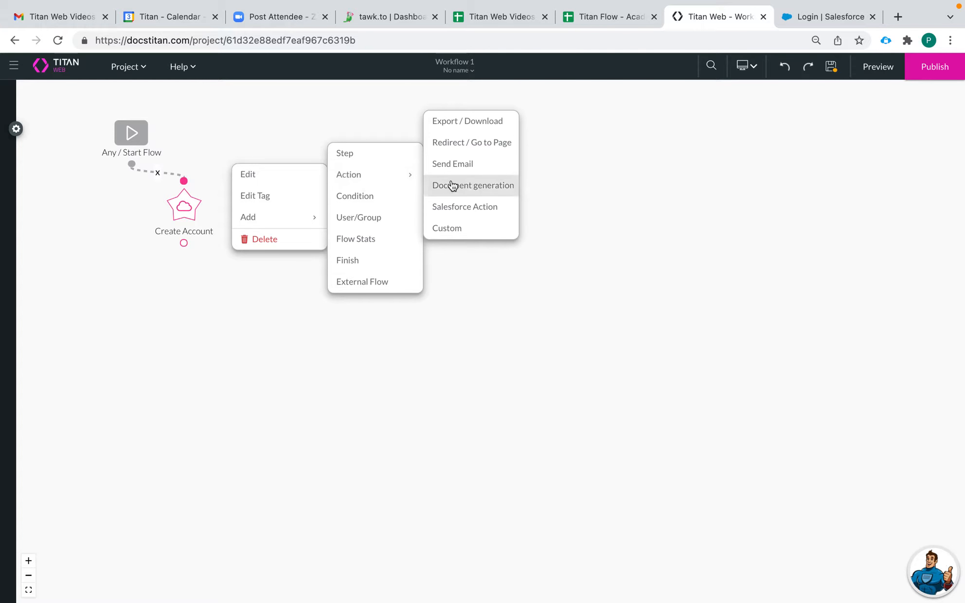
pyautogui.click(452, 164)
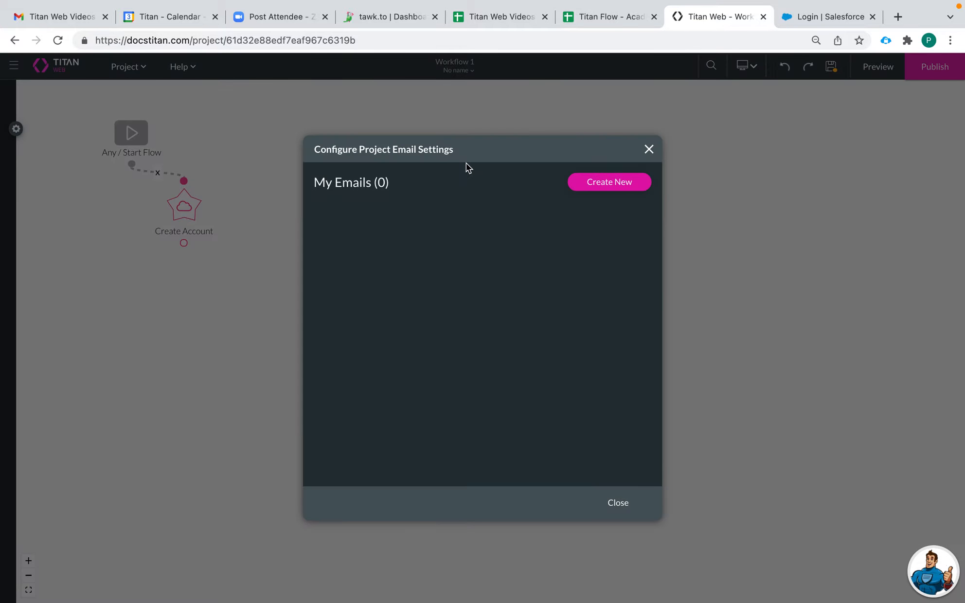
# Step: Create a new email configuration, dismiss the Org Email error and set Send Via to Titan
pyautogui.click(608, 182)
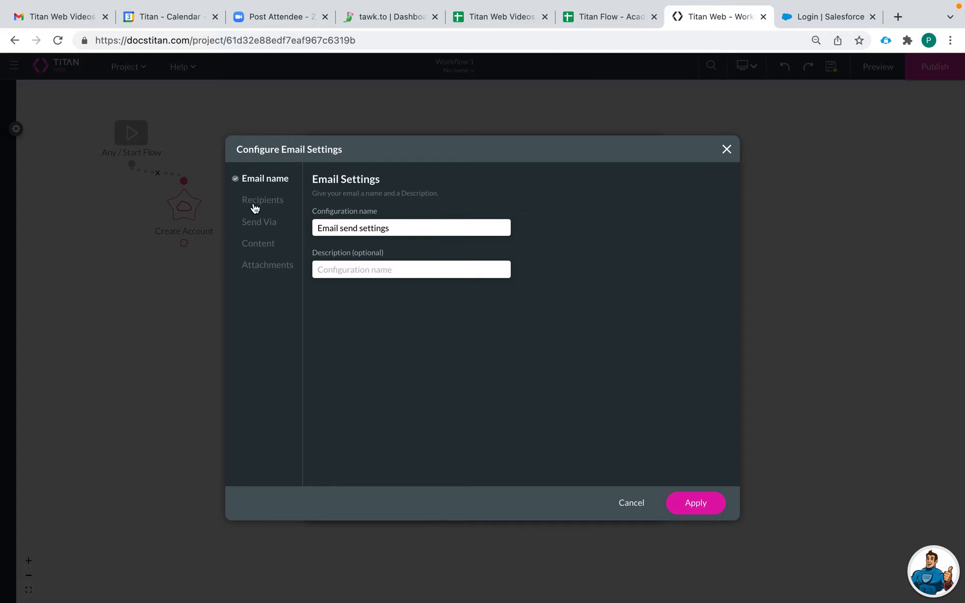
pyautogui.click(263, 200)
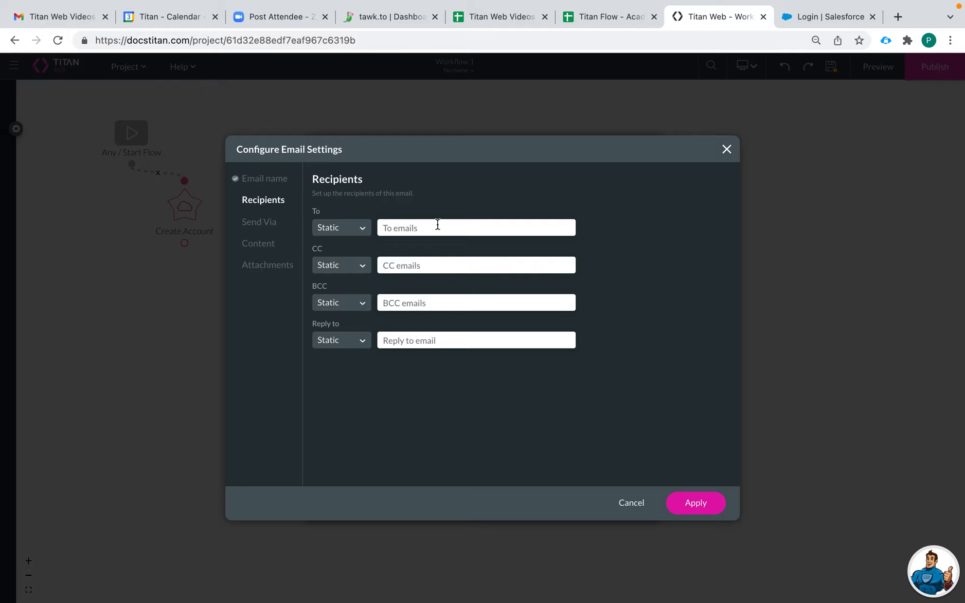
pyautogui.click(259, 222)
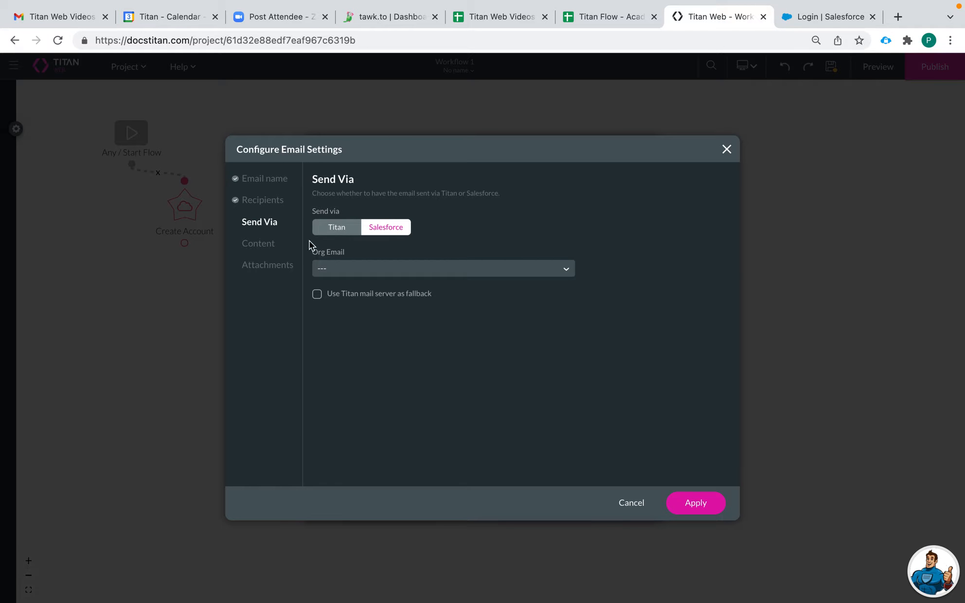
pyautogui.click(267, 264)
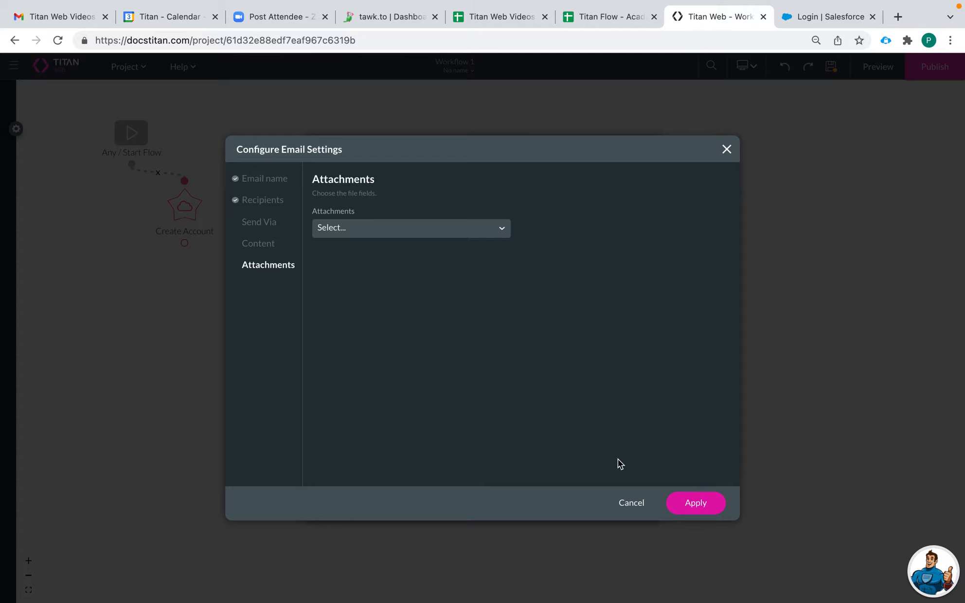
pyautogui.click(259, 222)
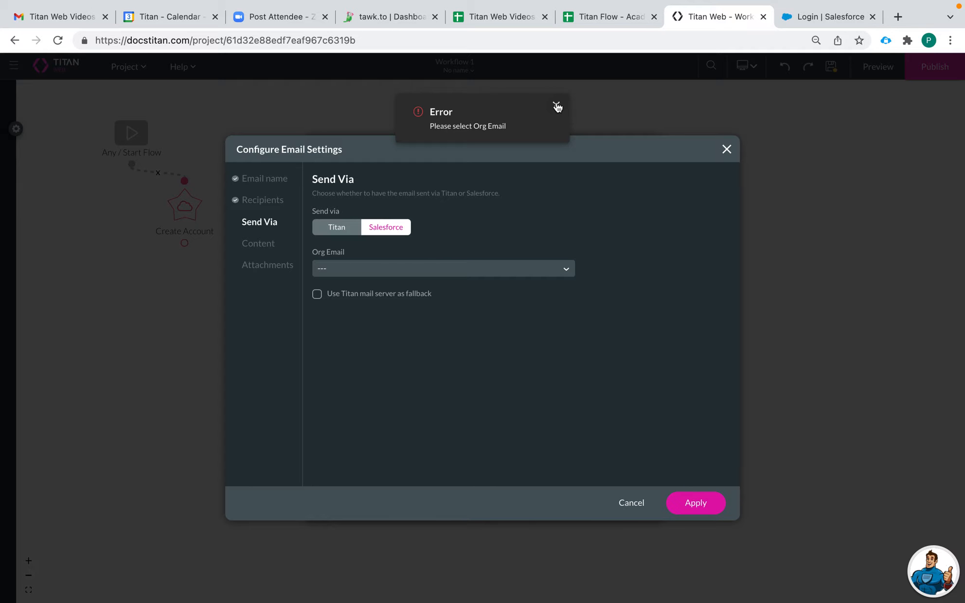
pyautogui.click(264, 199)
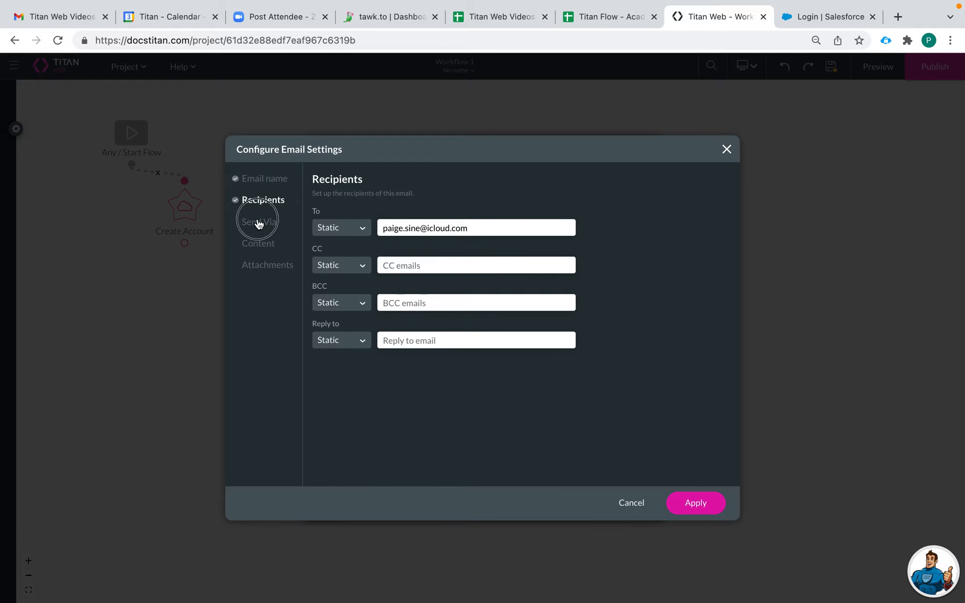
pyautogui.click(258, 222)
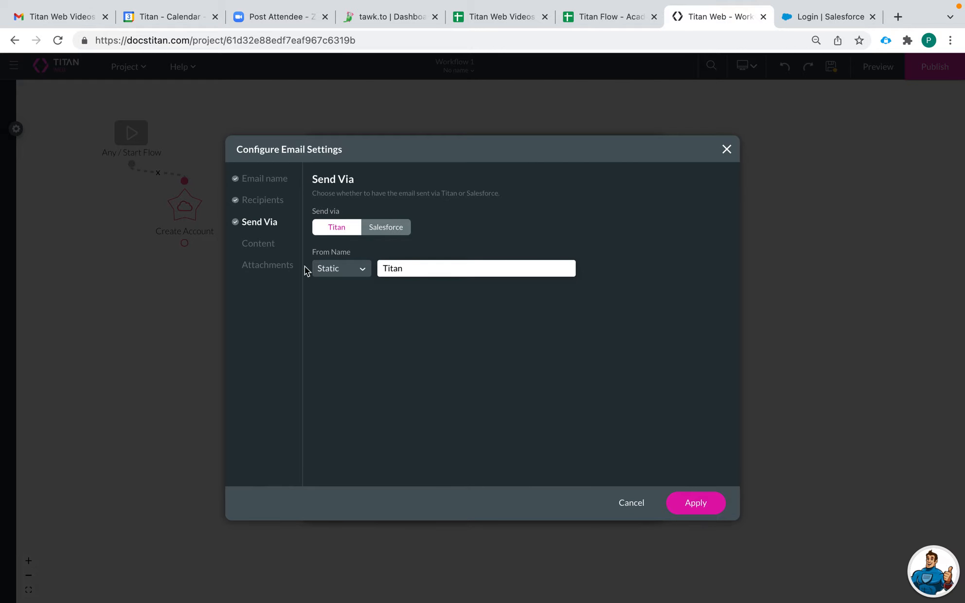
# Step: Write a 'Hi' greeting body in Content, apply the email setting and leave the project email list
pyautogui.click(257, 244)
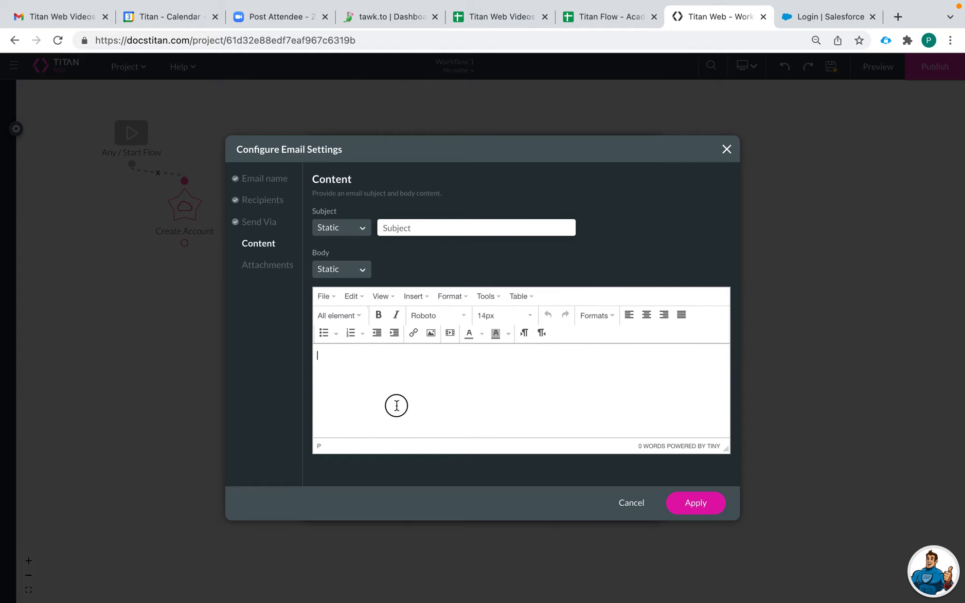
pyautogui.write('Hi')
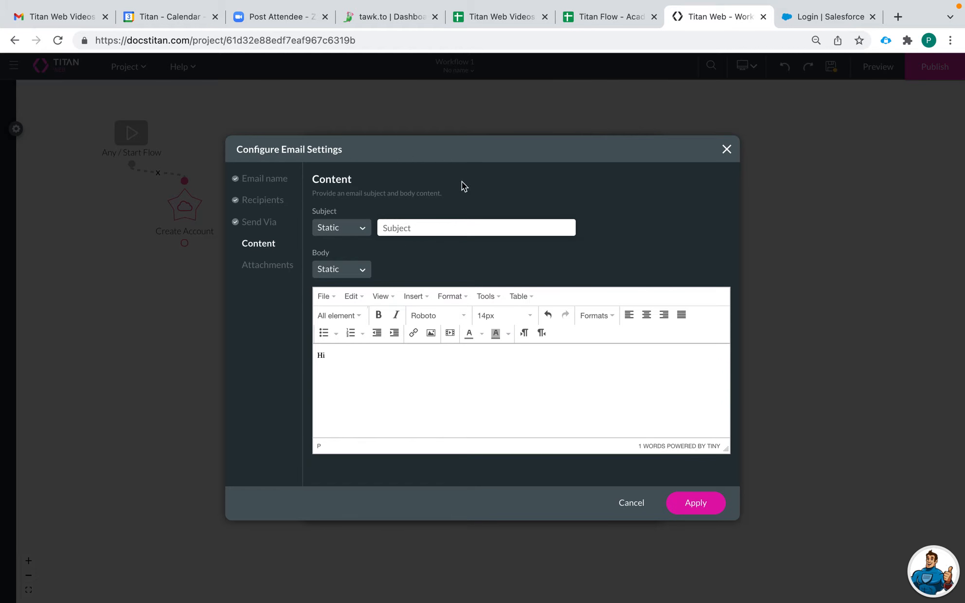
pyautogui.write('Su')
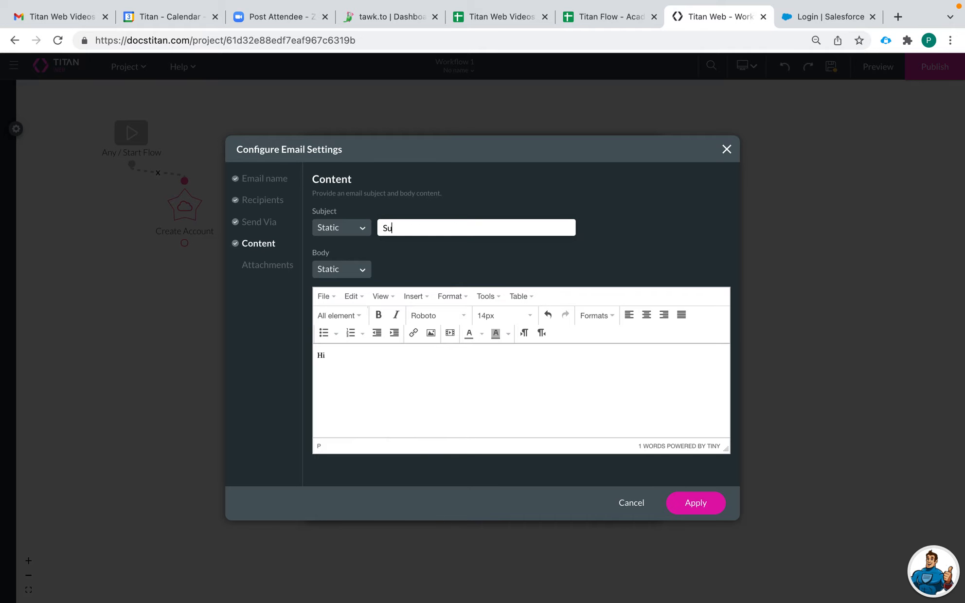
pyautogui.click(695, 503)
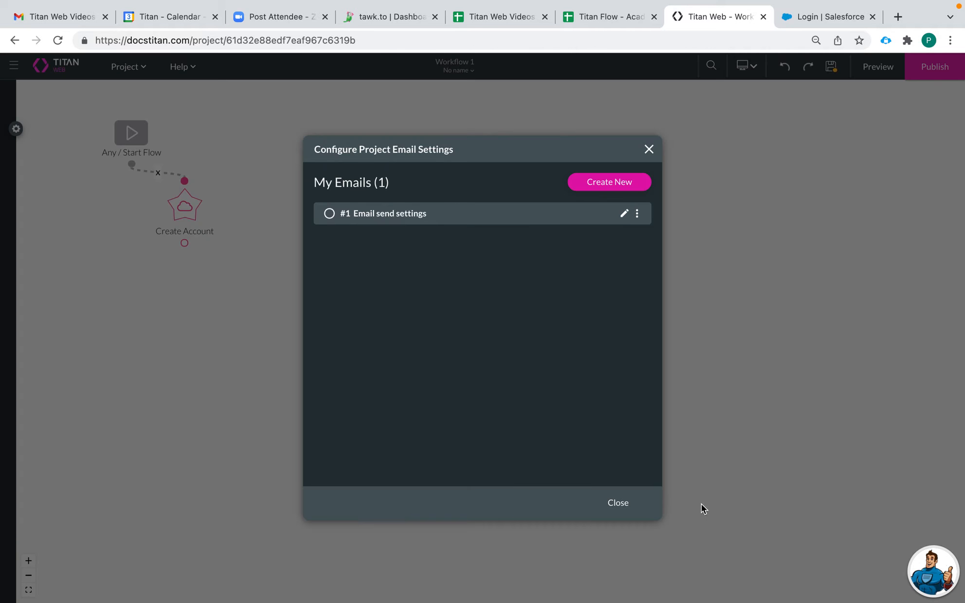
pyautogui.click(617, 503)
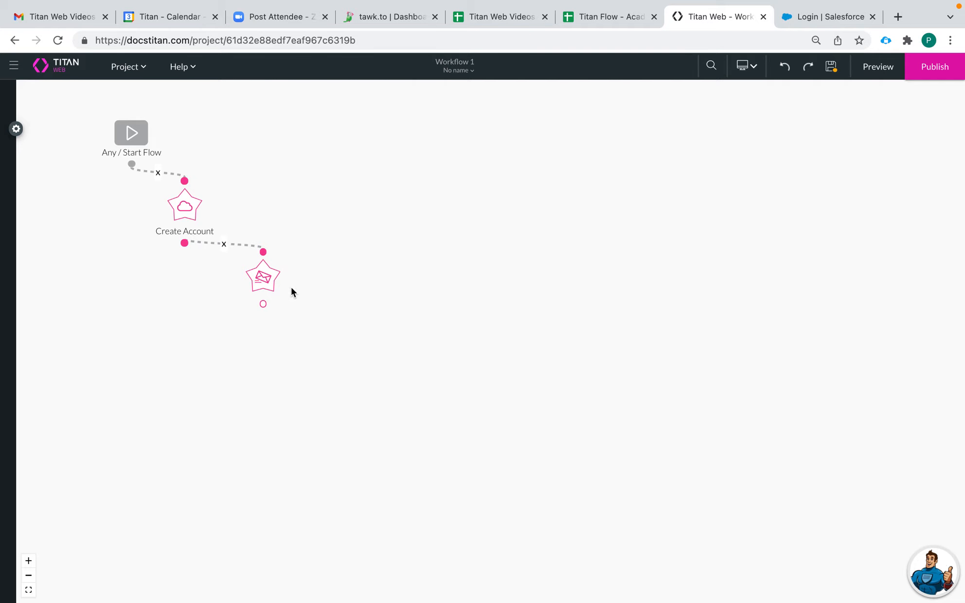
# Step: Give the new email node the tag 'Confirmation Email'
pyautogui.rightClick(263, 275)
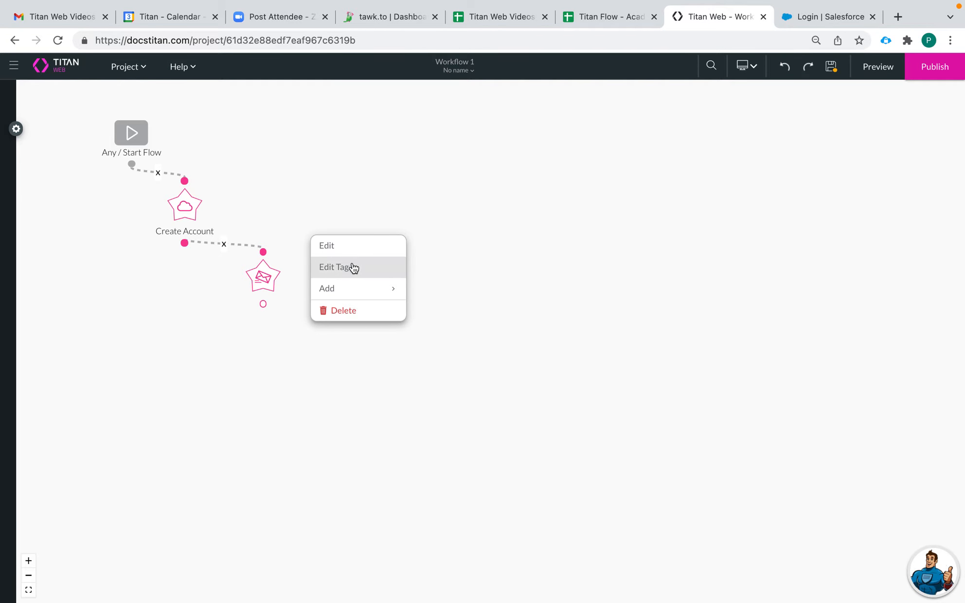
pyautogui.click(338, 267)
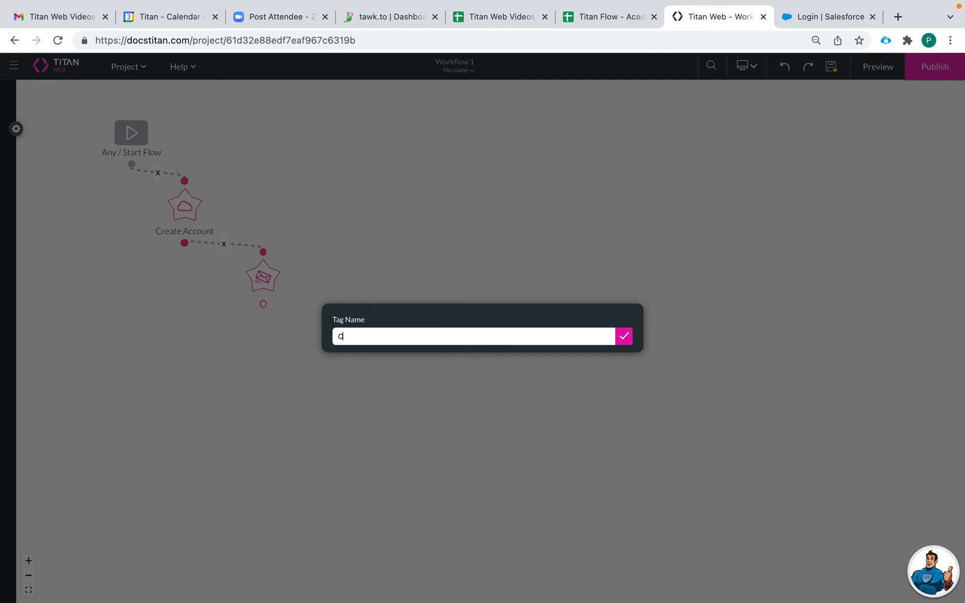
pyautogui.write('Confirmation')
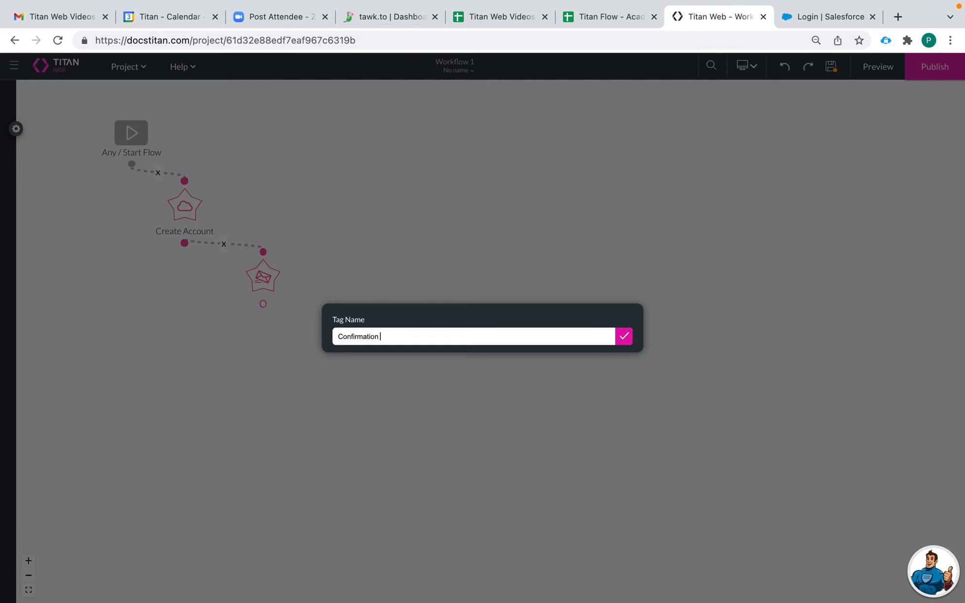
pyautogui.write('Email')
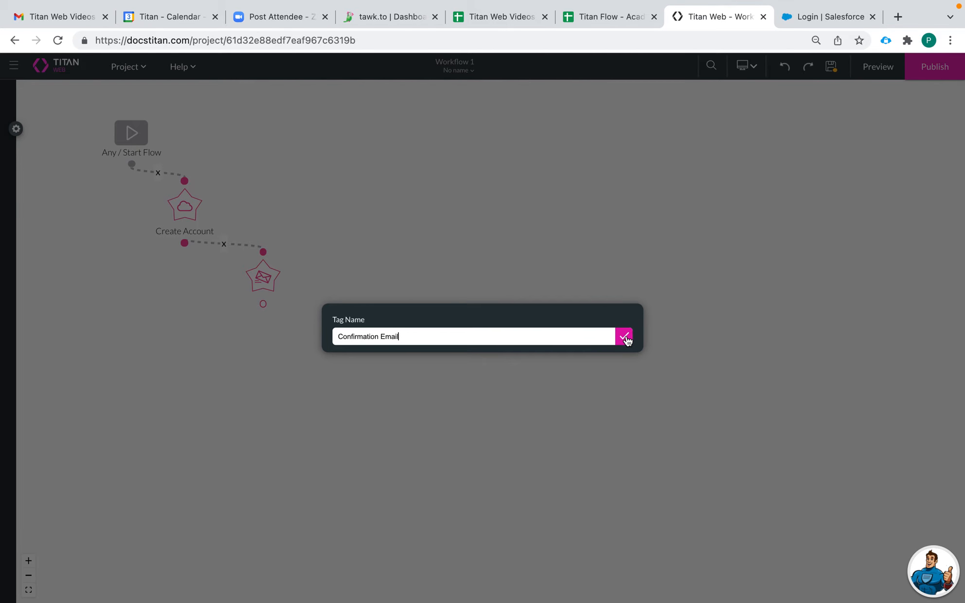
pyautogui.click(624, 337)
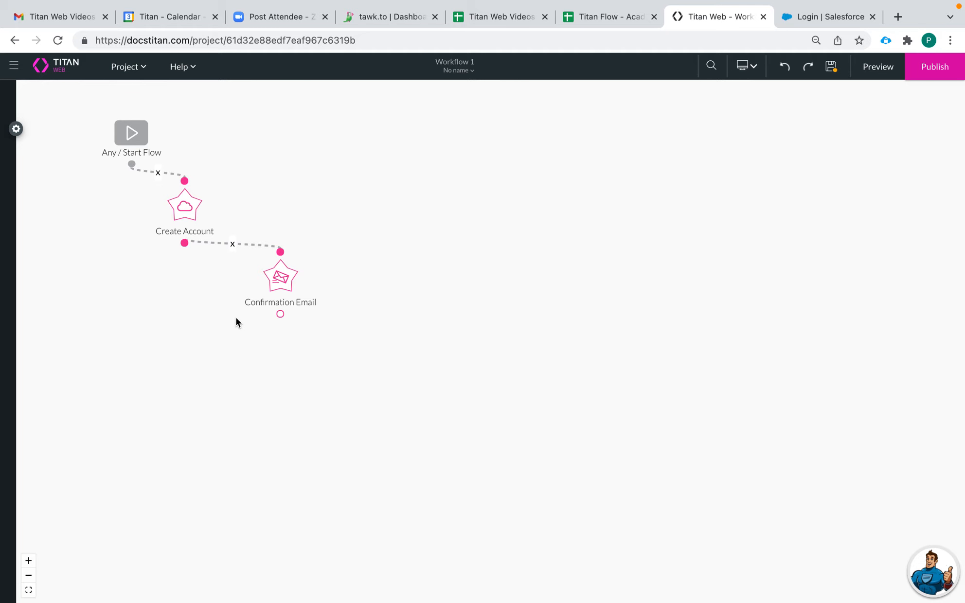
pyautogui.moveTo(362, 312)
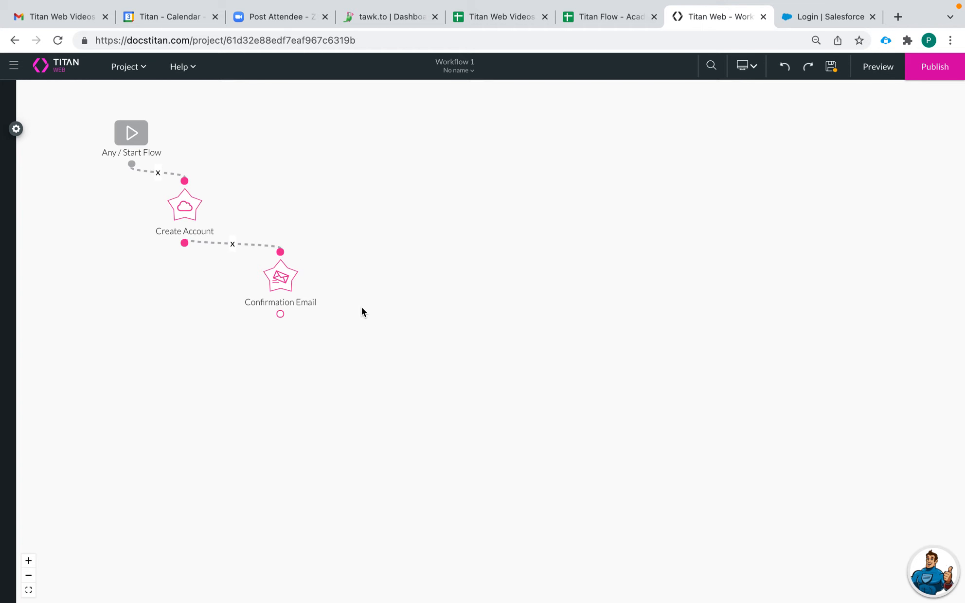
pyautogui.moveTo(142, 200)
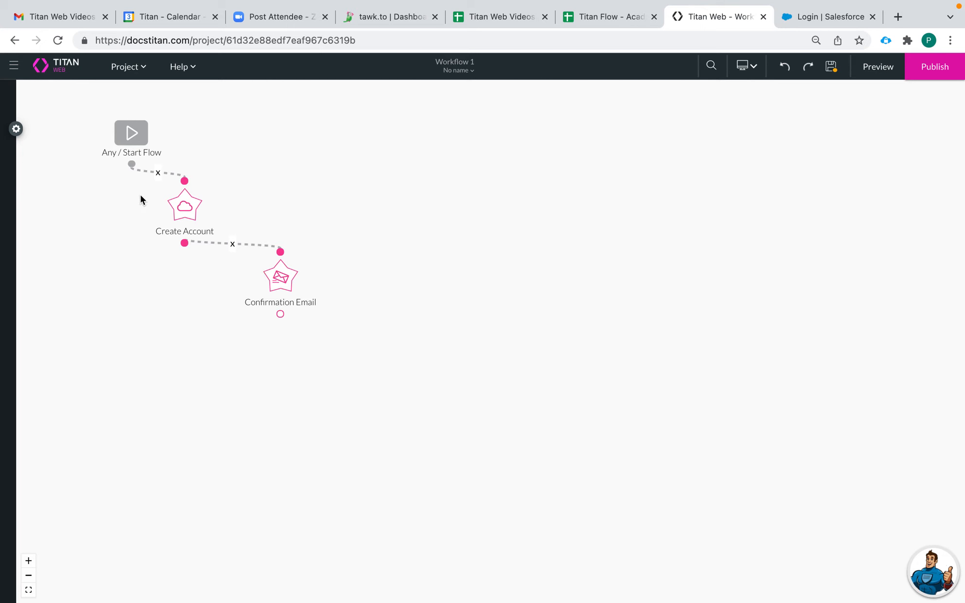
pyautogui.moveTo(188, 275)
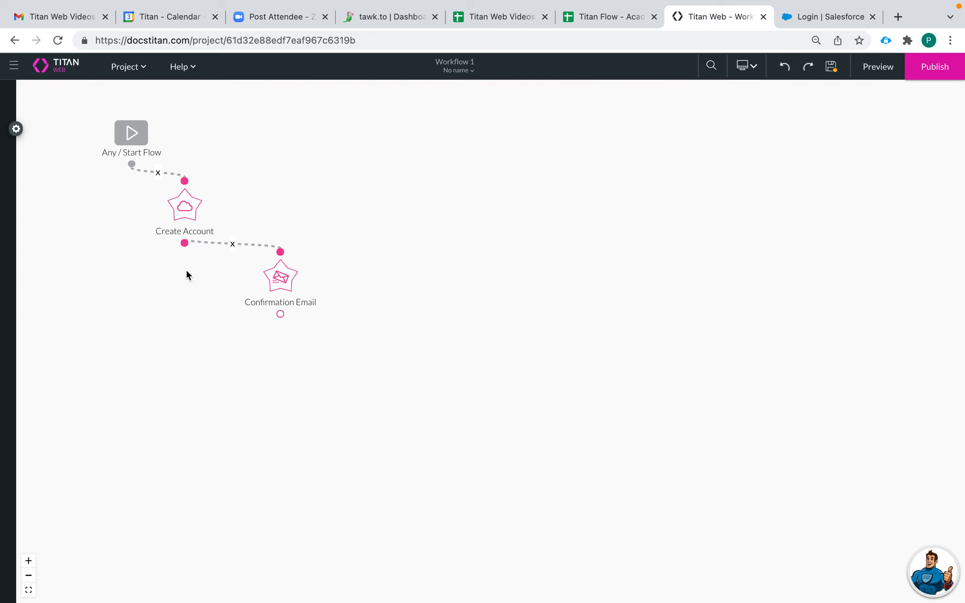
pyautogui.moveTo(279, 276)
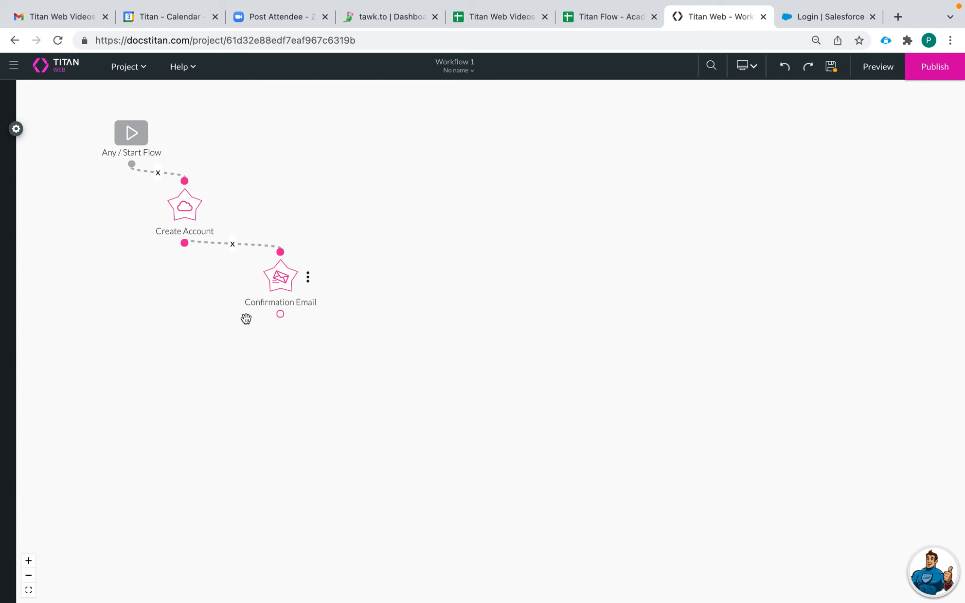
pyautogui.click(307, 277)
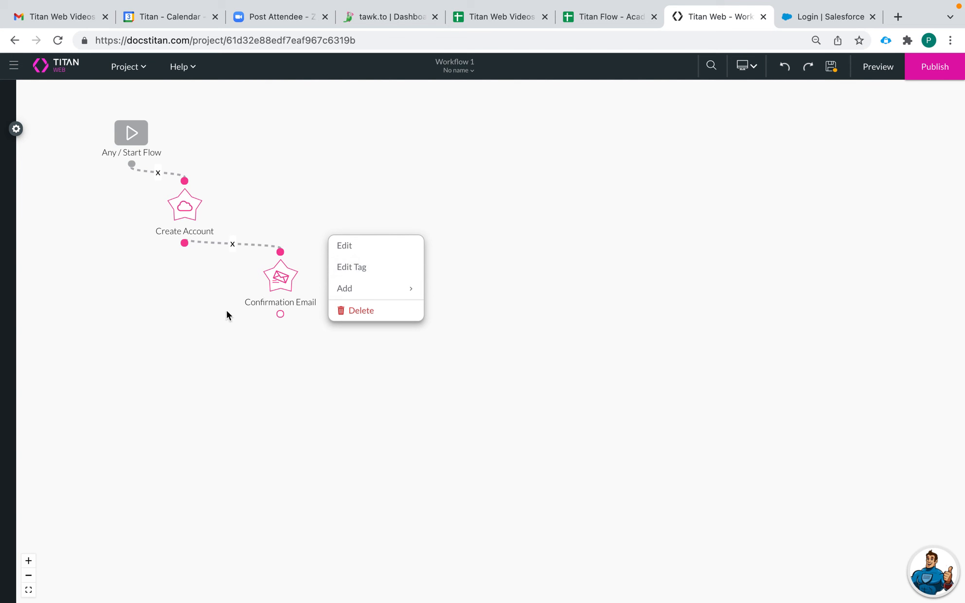
pyautogui.click(227, 330)
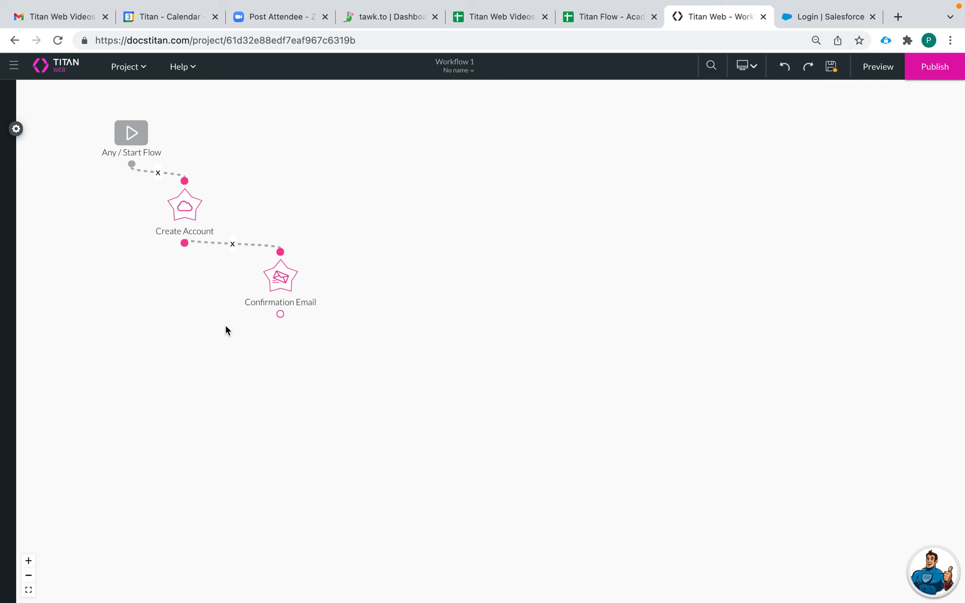
pyautogui.moveTo(527, 241)
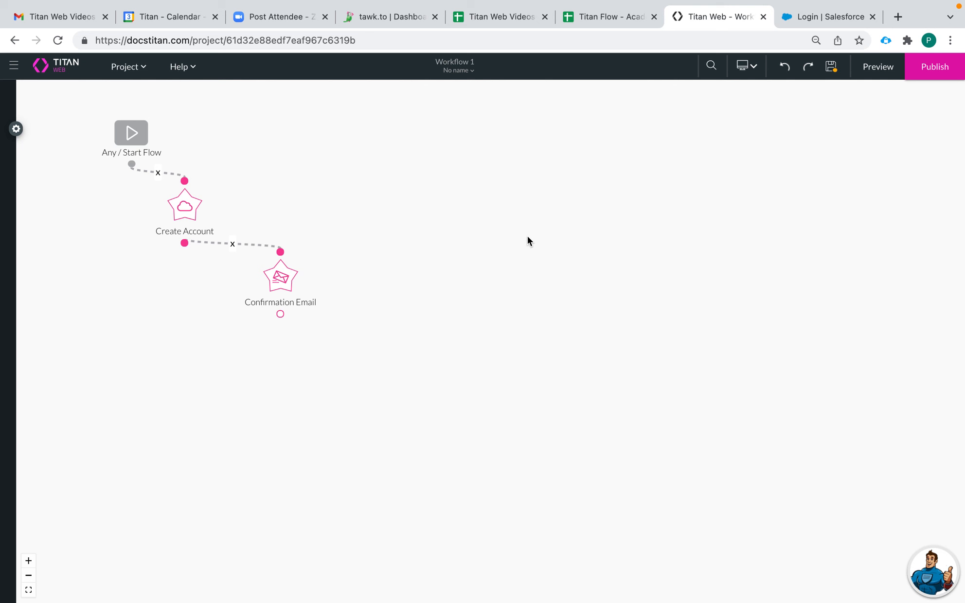